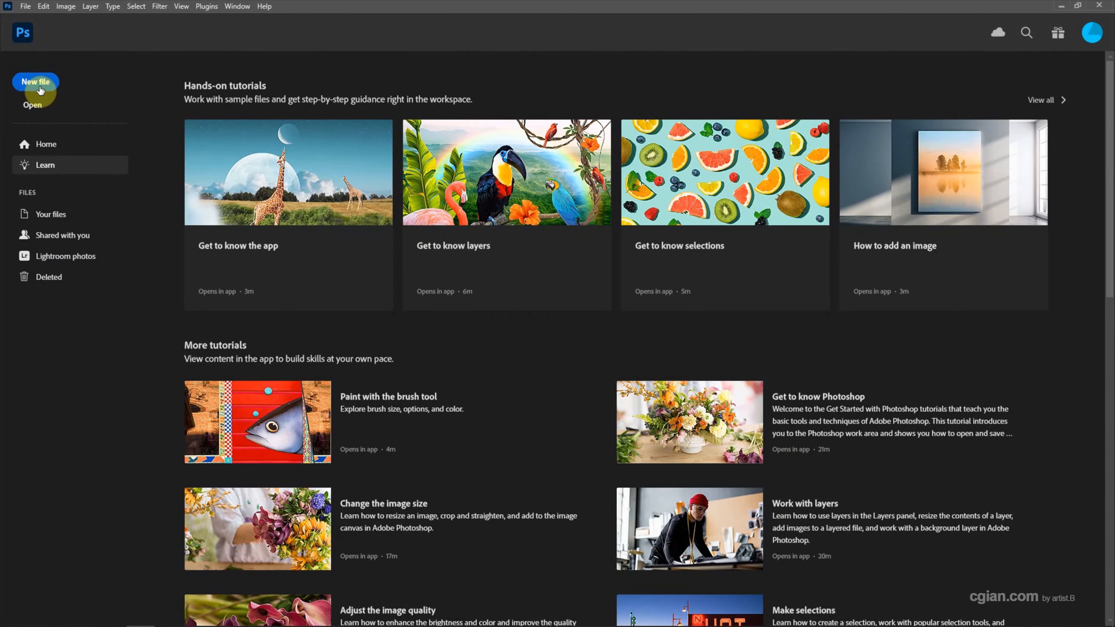
- Create a new 1920×1080 px document with a white background from the start screen
click(35, 83)
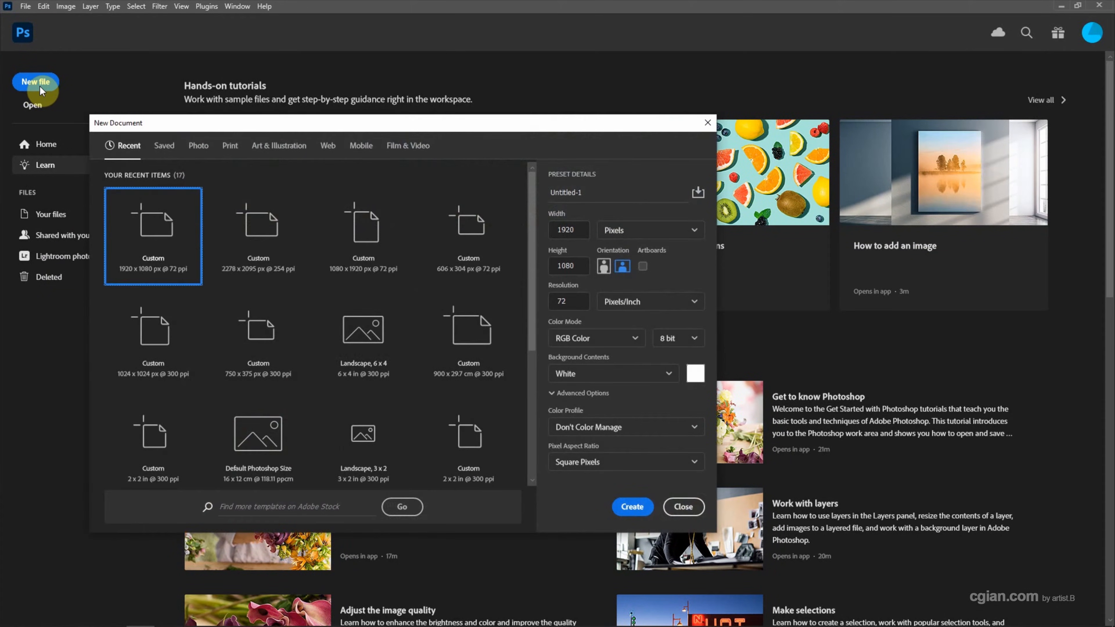
mouse_move(533, 152)
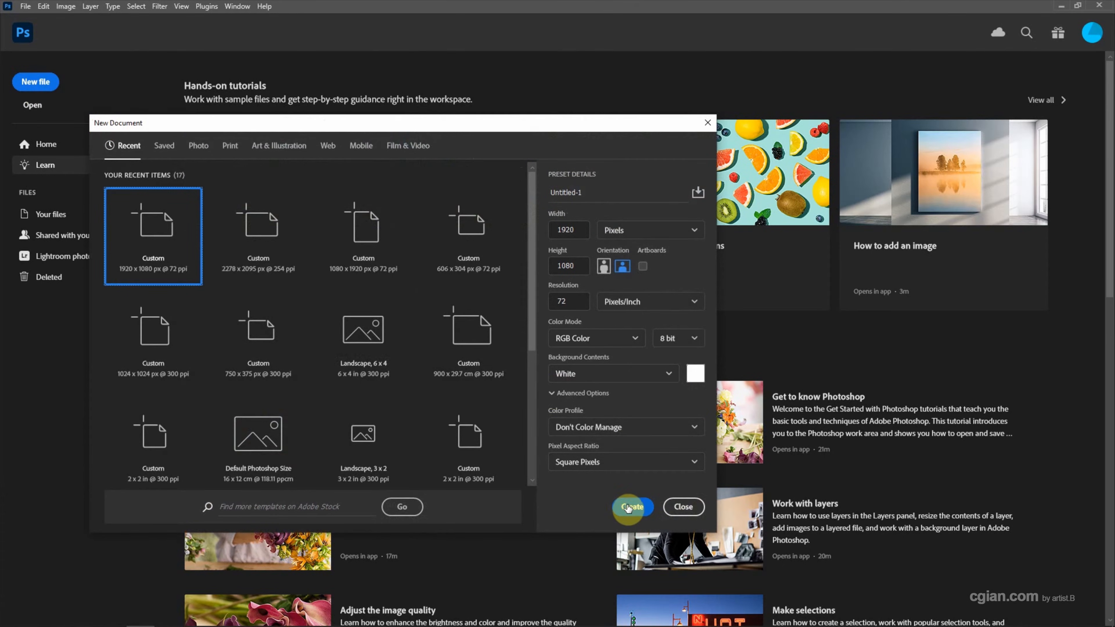
click(630, 507)
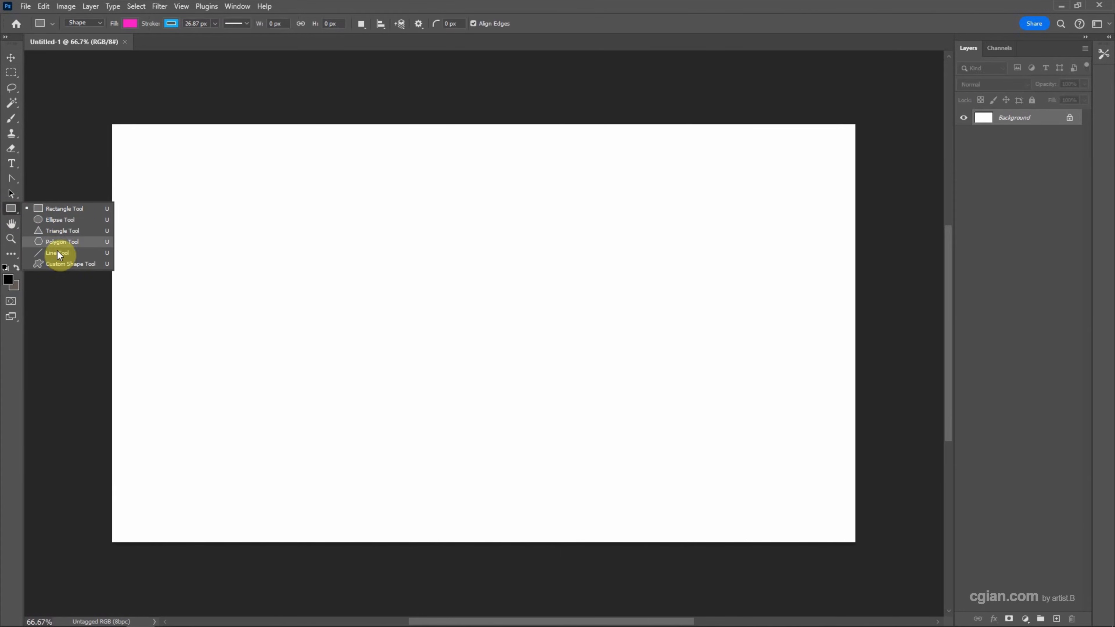
- Select the Line Tool and enable a Start arrowhead in its path options
click(58, 253)
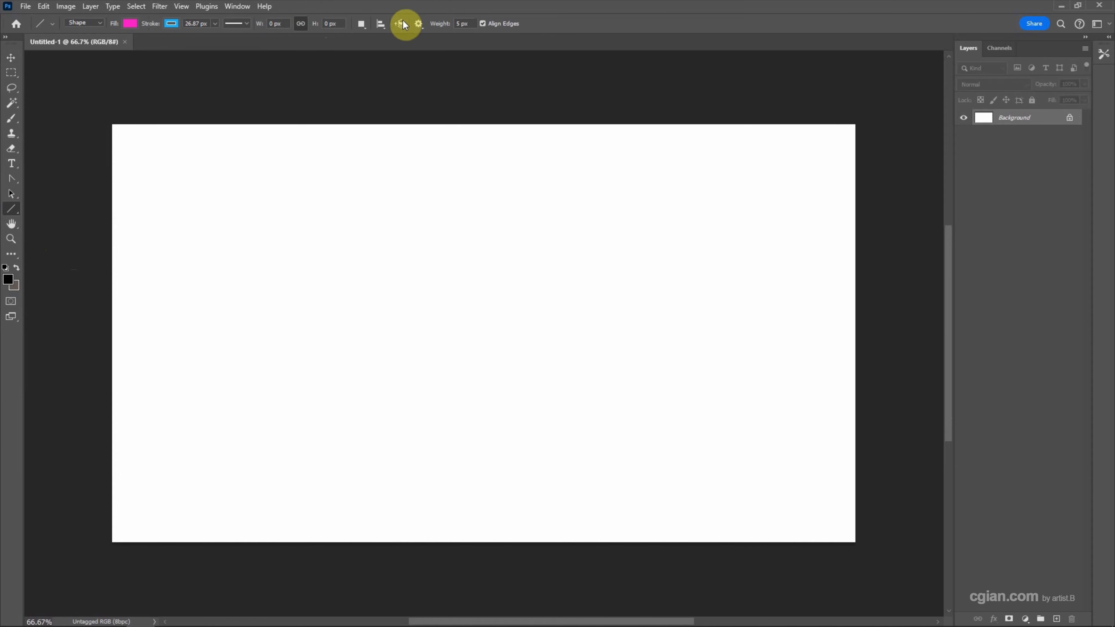
mouse_move(419, 23)
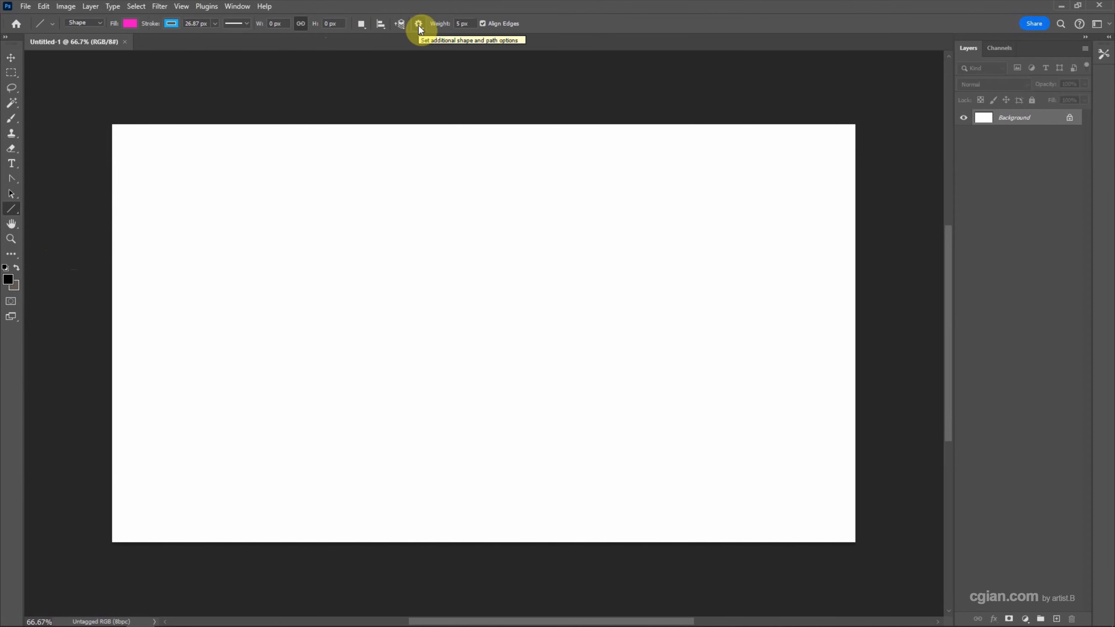
click(418, 24)
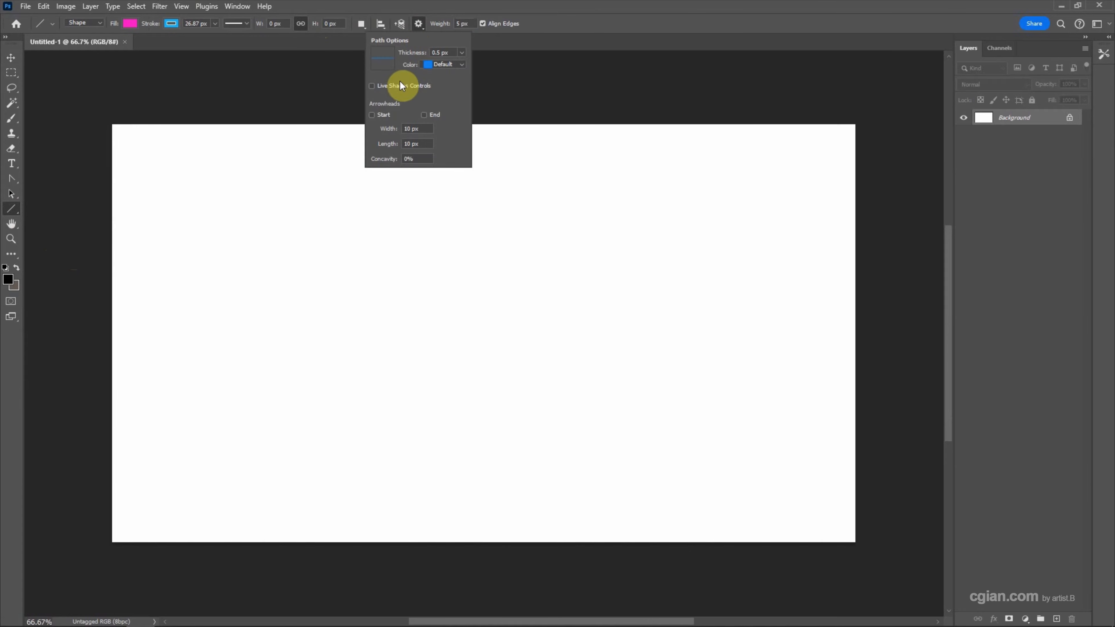
mouse_move(390, 108)
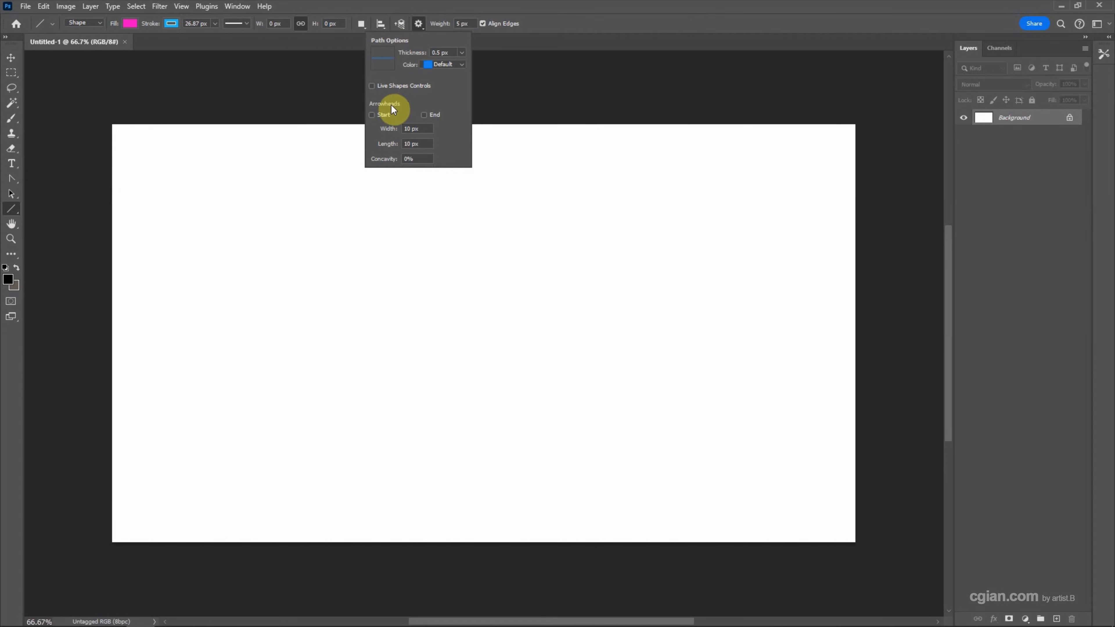
click(372, 115)
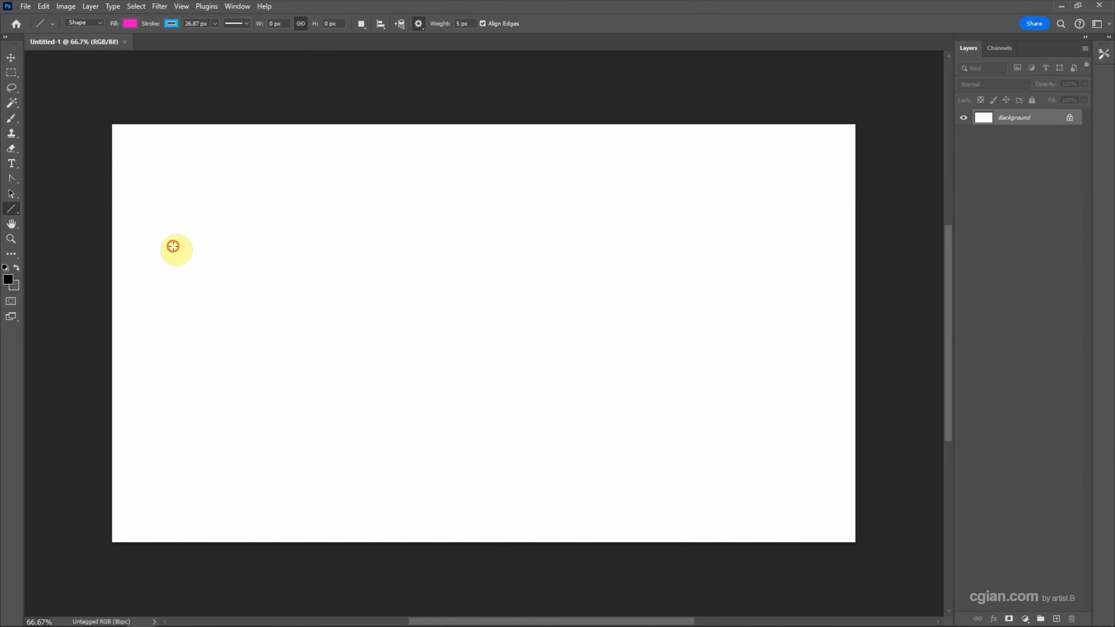
- Draw a double-headed blue arrow across the upper left and reopen the arrowhead options
drag(176, 245, 424, 181)
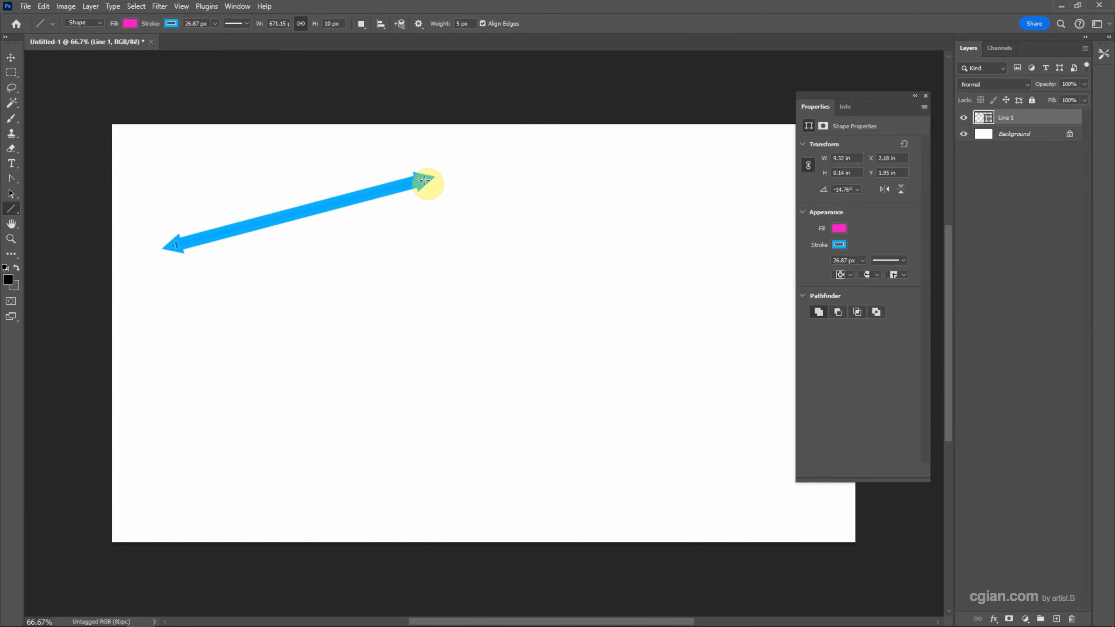
click(418, 23)
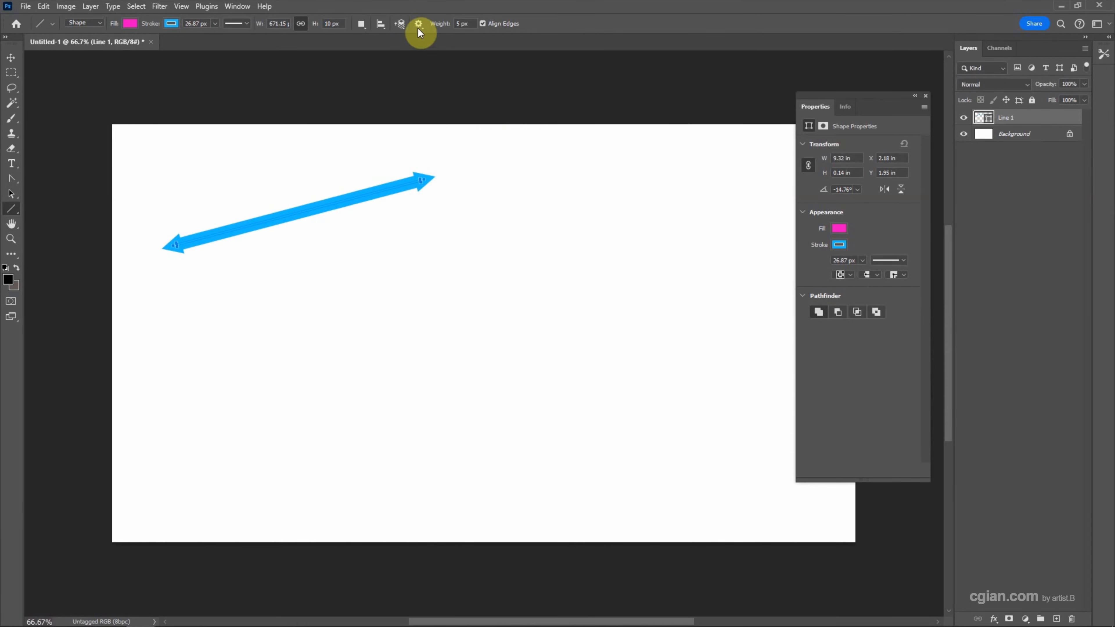
click(418, 23)
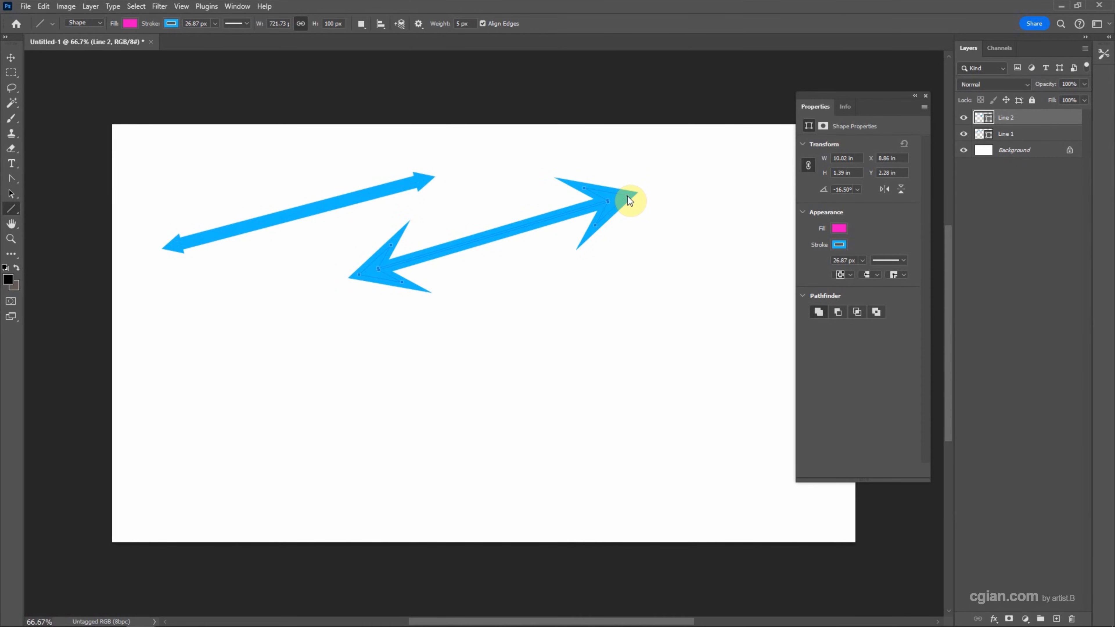
mouse_move(603, 200)
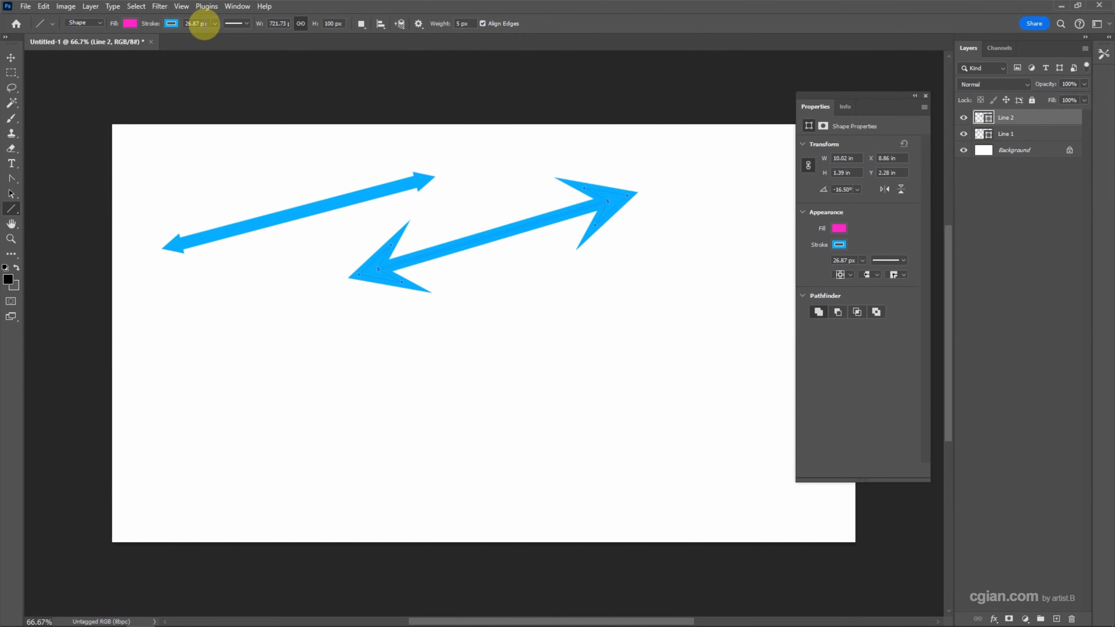
- Give the second arrow a blue 8.28 px stroke and a solid blue fill
click(130, 23)
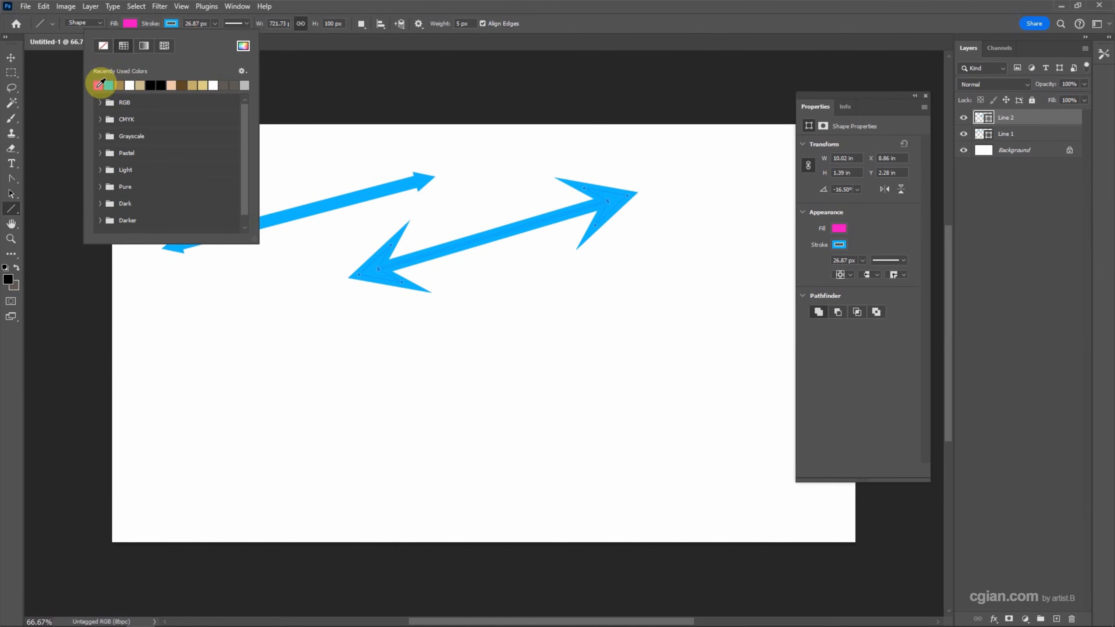
click(105, 85)
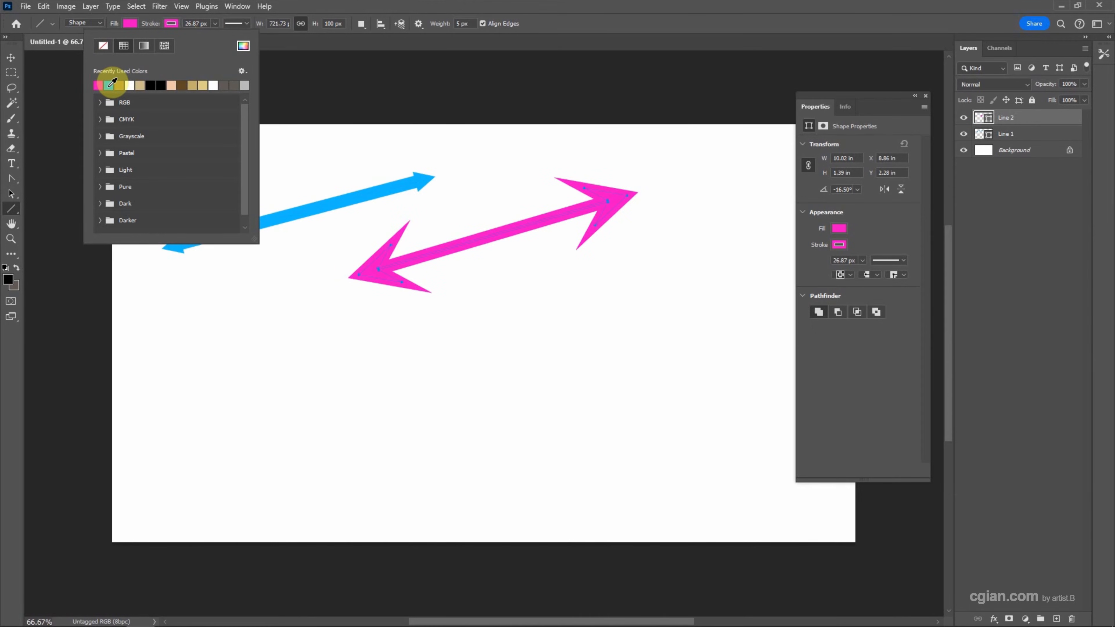
click(97, 86)
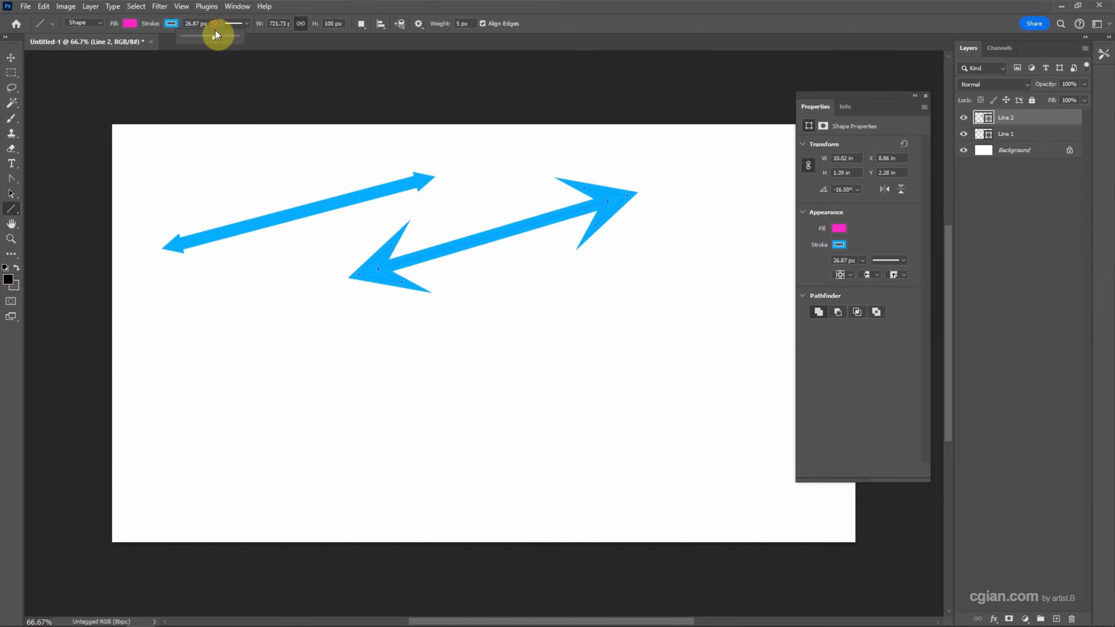
drag(213, 36, 197, 35)
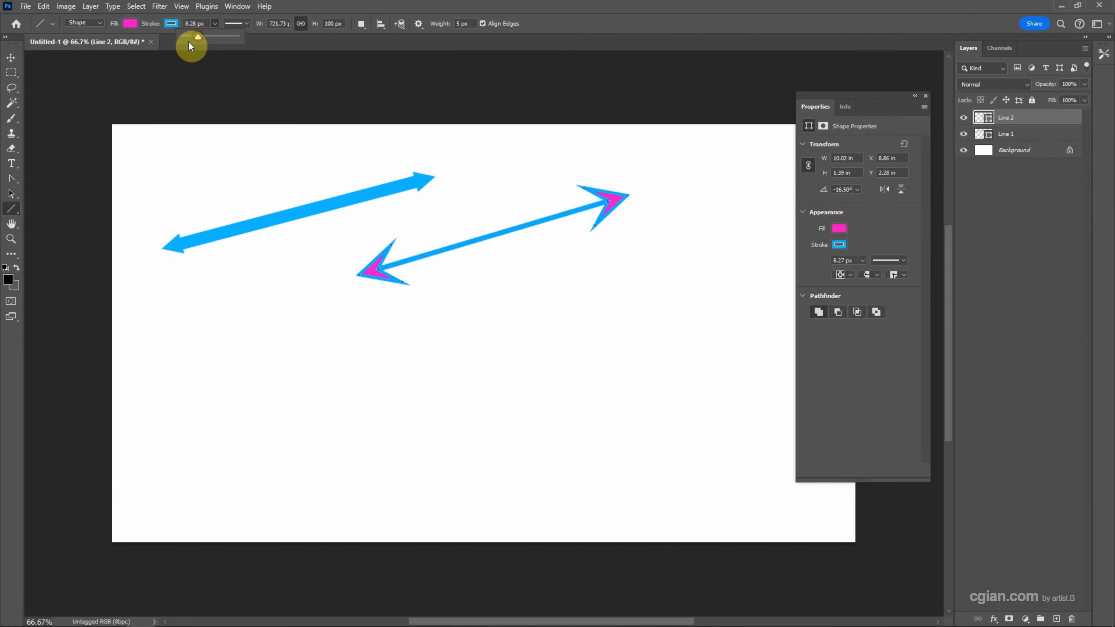
click(130, 23)
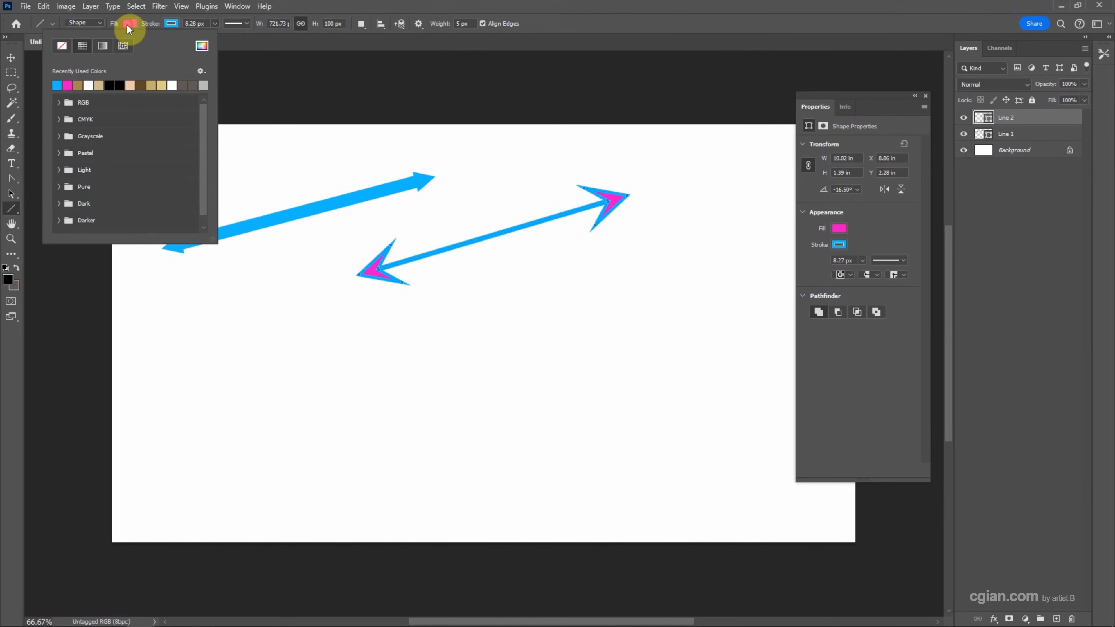
click(58, 84)
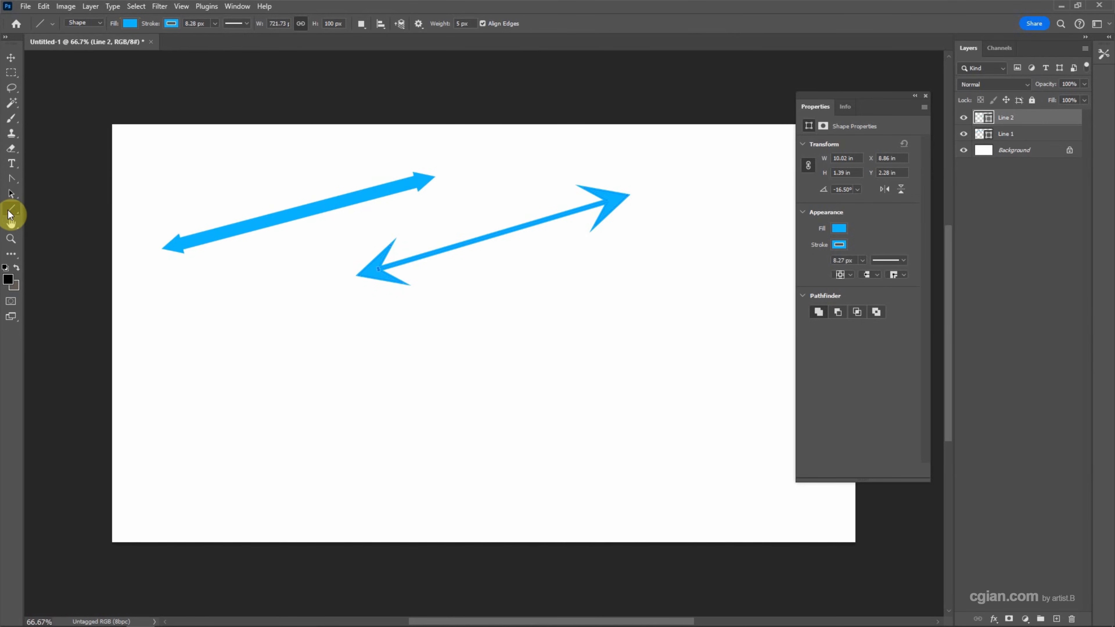
- Set single large triangular arrowheads and add two arrows pointing down-left lower on the canvas
click(419, 23)
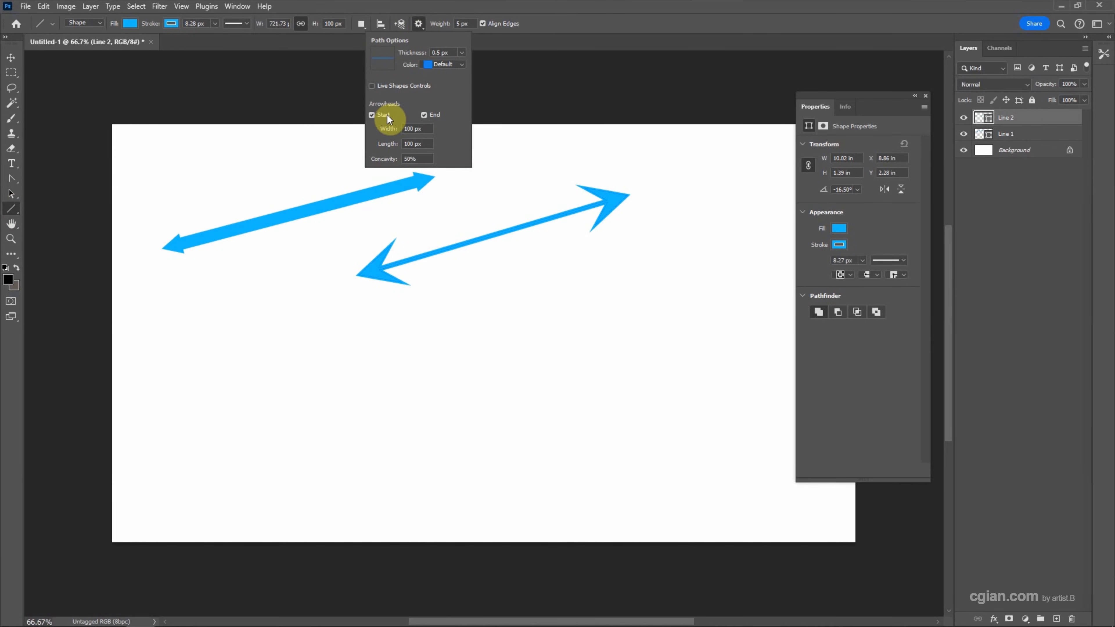
click(424, 115)
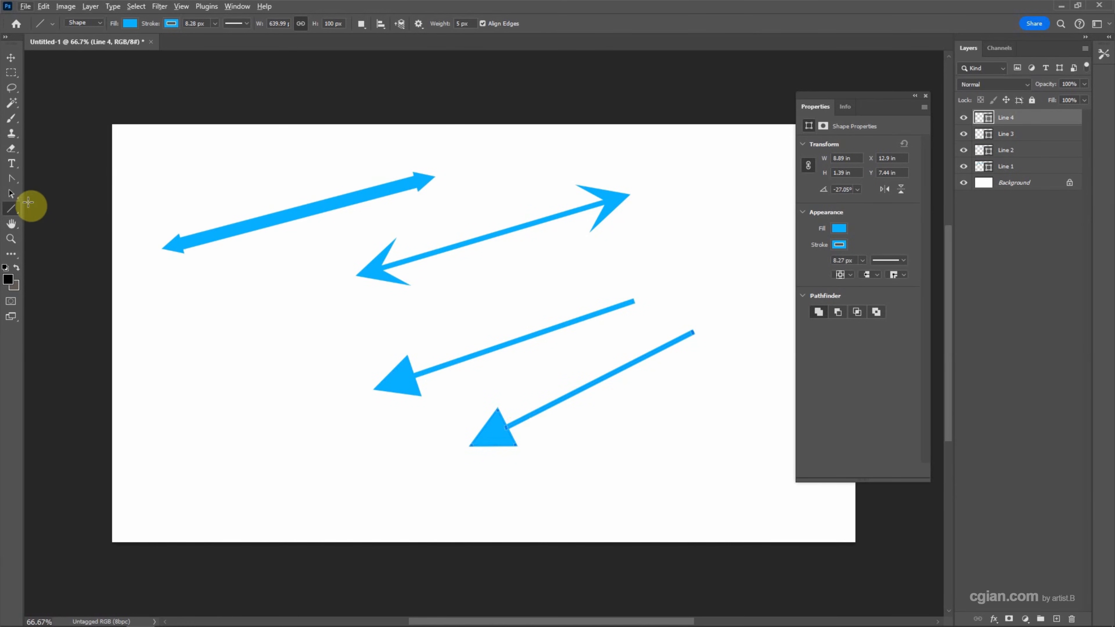
click(10, 179)
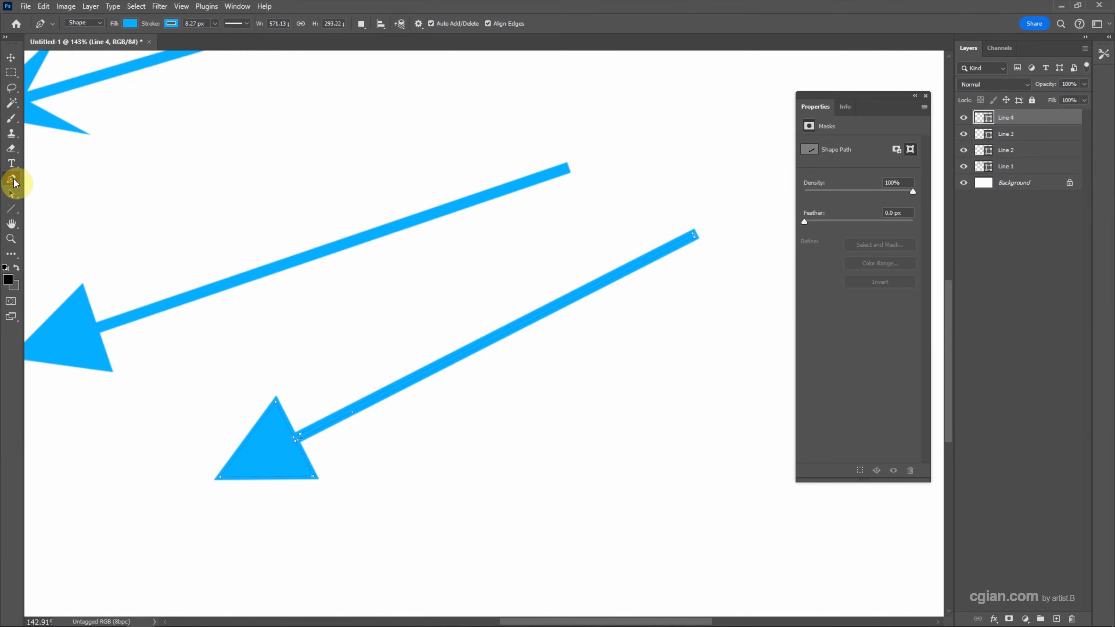
mouse_move(61, 235)
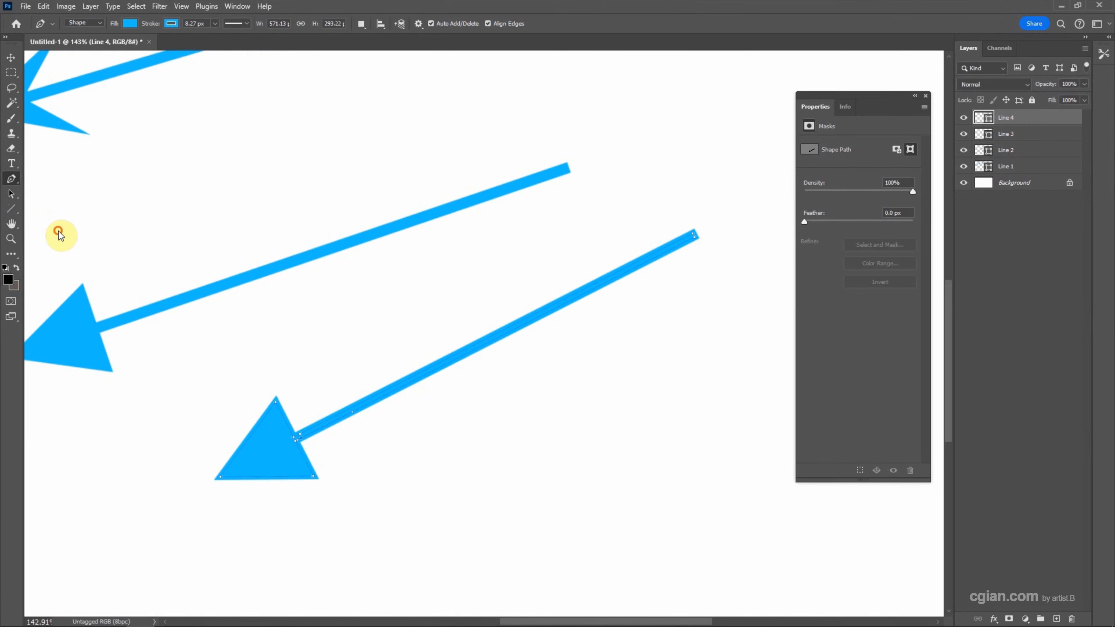